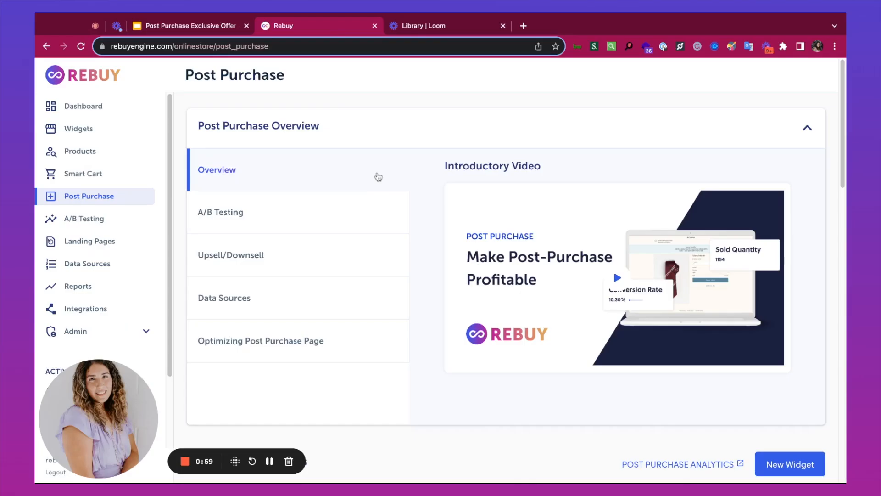
mouse_move(447, 198)
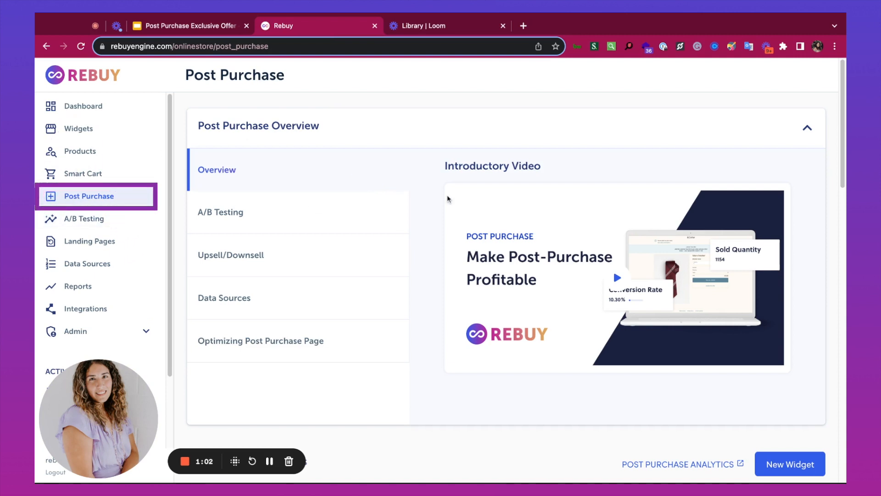
Create a new post-purchase widget named 'Exclusive Offer'.
scroll(down, 3)
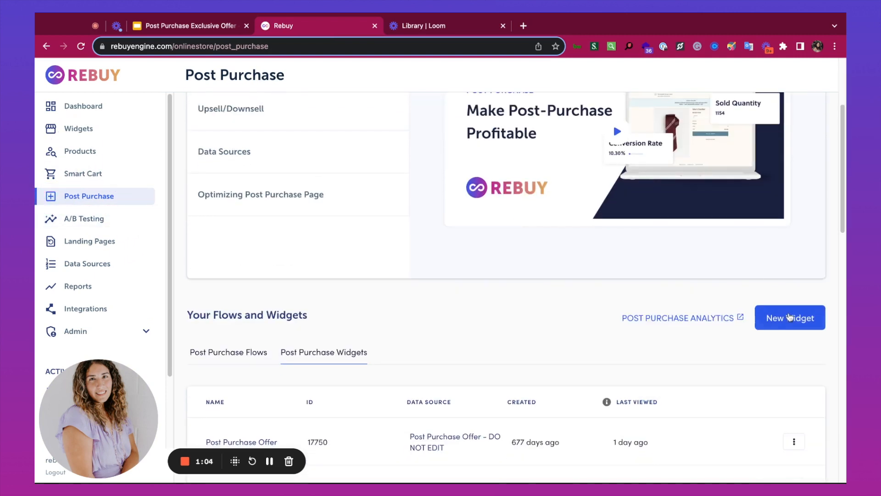
click(789, 317)
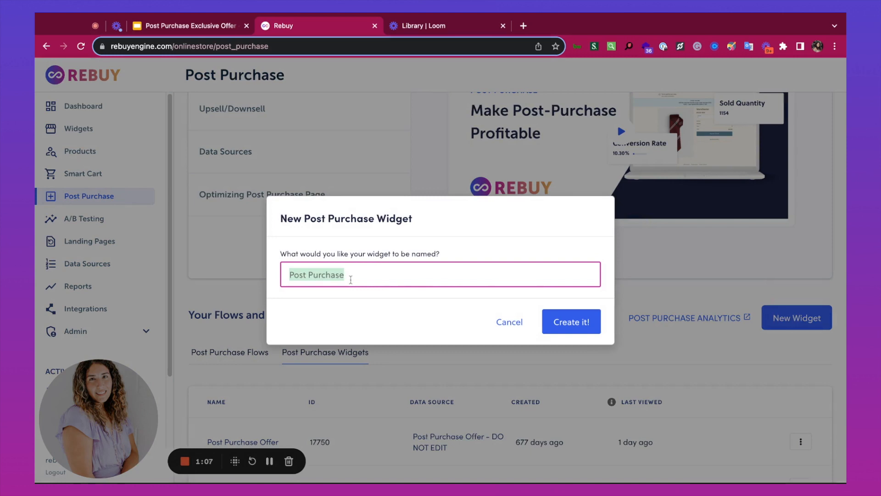
text(Exclusive Offer)
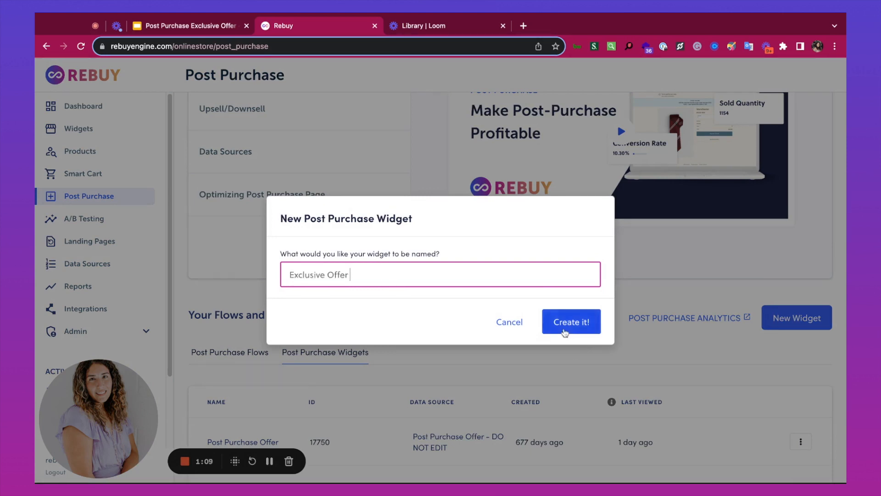
click(571, 321)
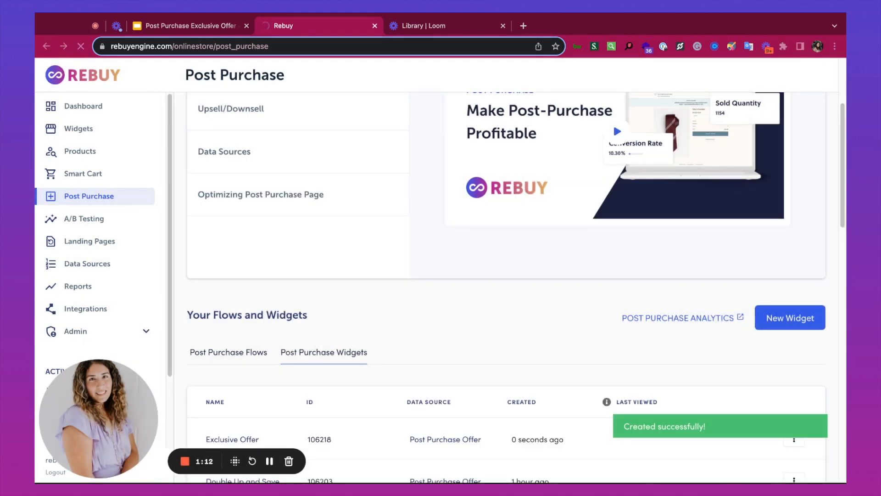
Set the Callout Banner super title to 'Early Access Unlocked' at size 16.
click(231, 439)
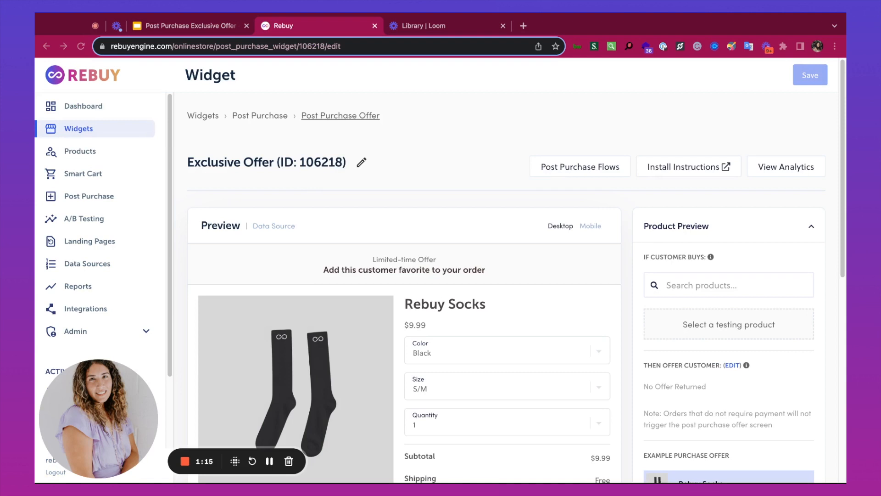
scroll(down, 3)
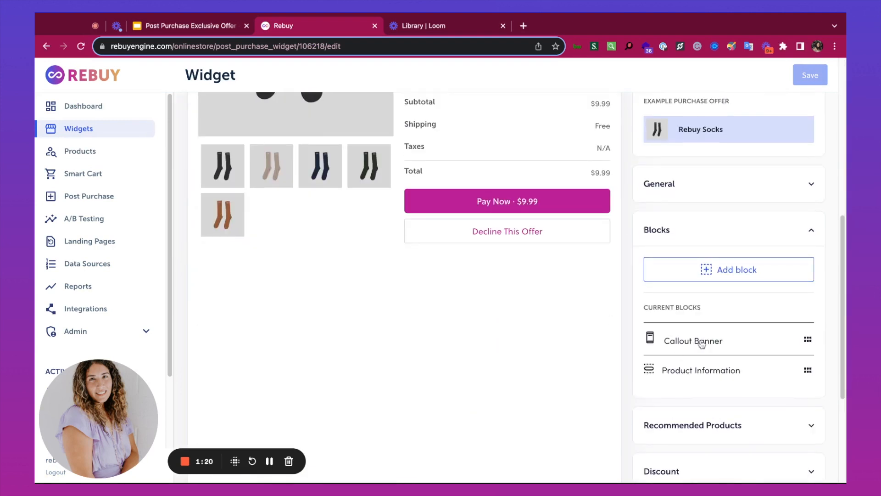
click(692, 341)
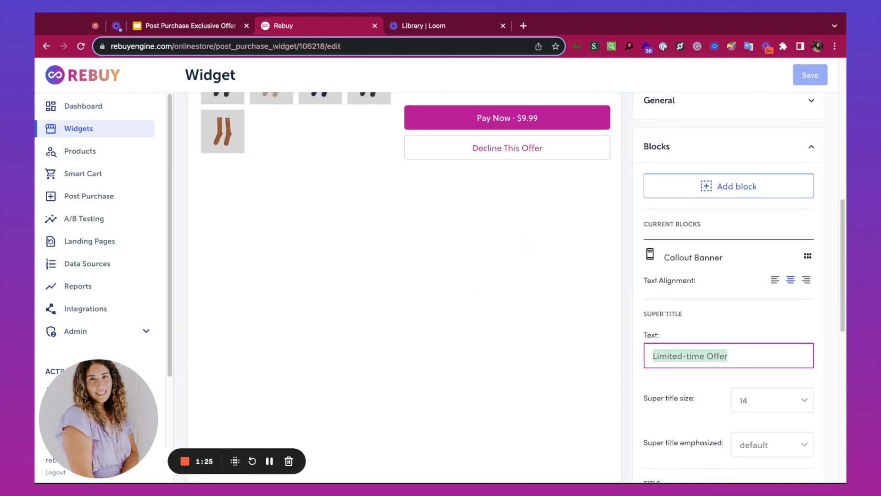
text(Early Ac)
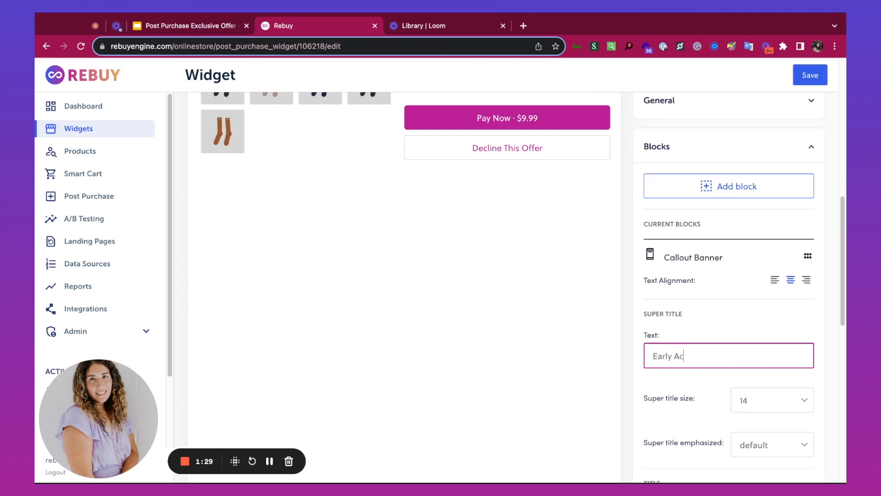
text(cess Unlocked)
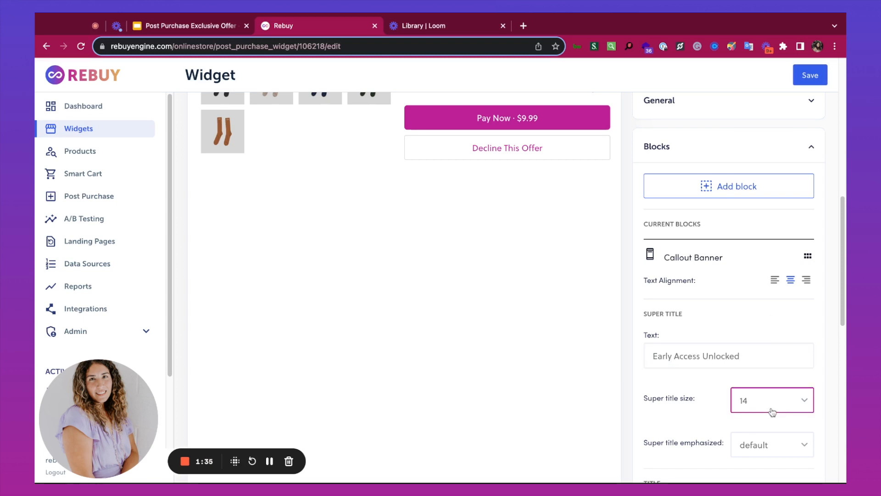
click(772, 400)
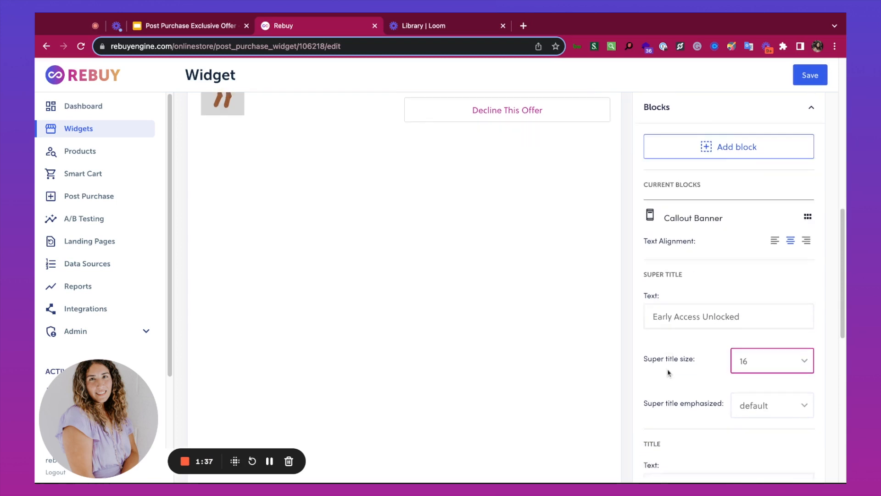
Replace the banner title with the first-dibs headline ending '...got early access to add it to your order!'.
scroll(down, 3)
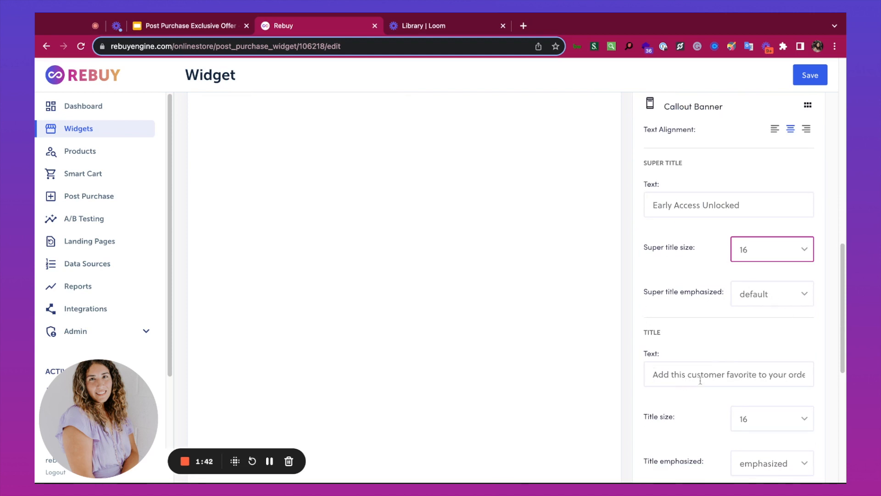
text(got early access to add it to your order!)
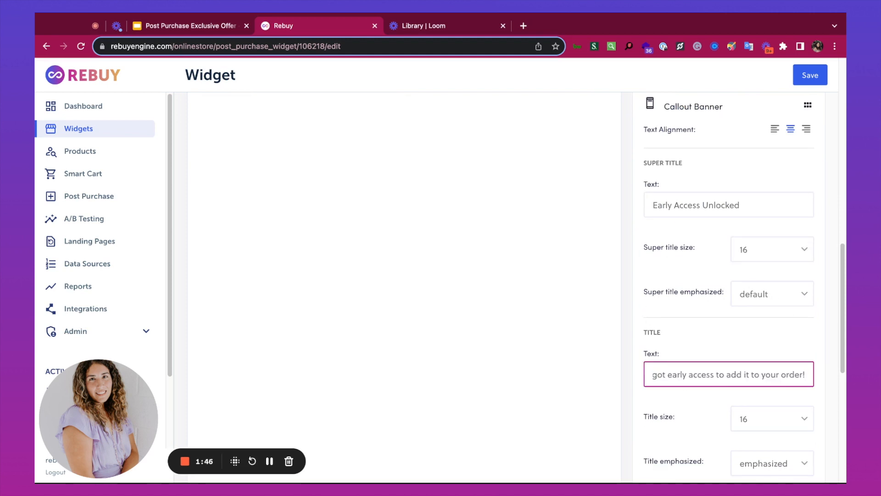
scroll(down, 3)
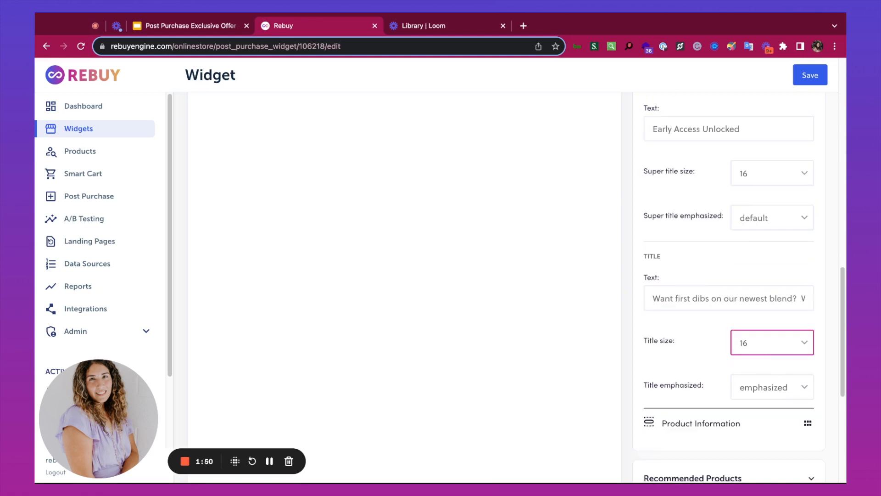
scroll(up, 3)
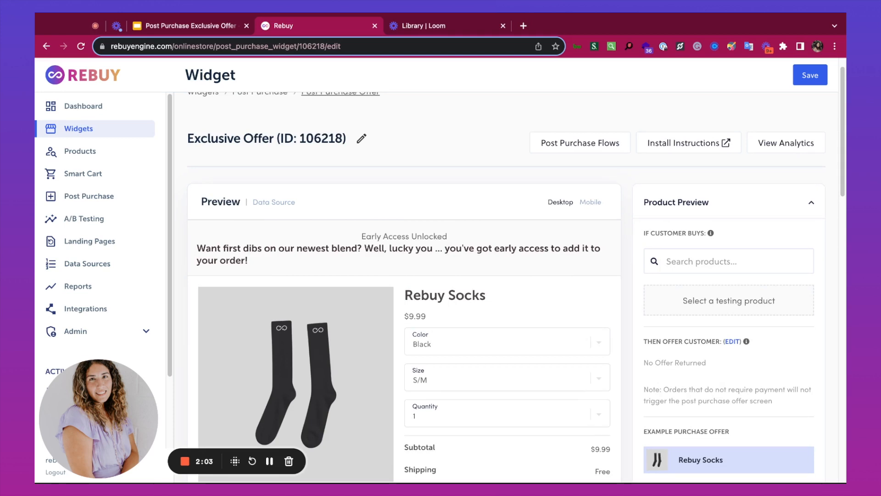
mouse_move(508, 194)
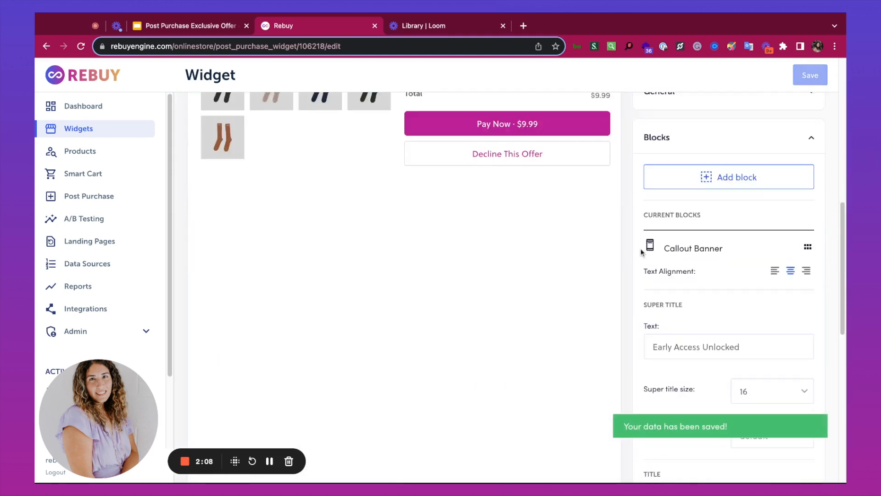
Give the widget a 10% percentage discount and save it.
scroll(down, 3)
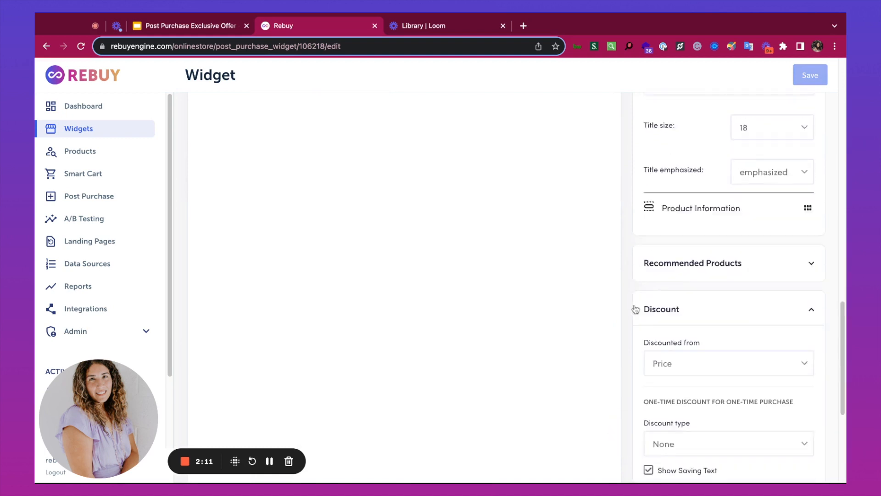
scroll(down, 3)
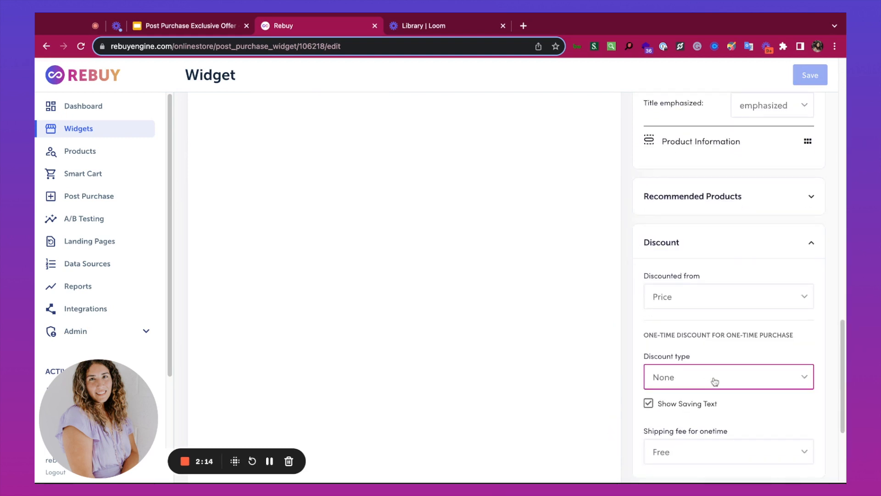
click(728, 376)
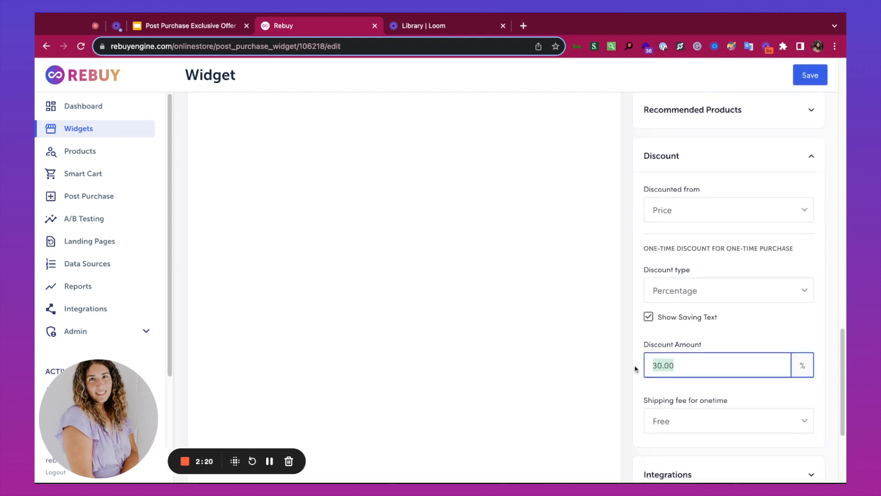
click(810, 74)
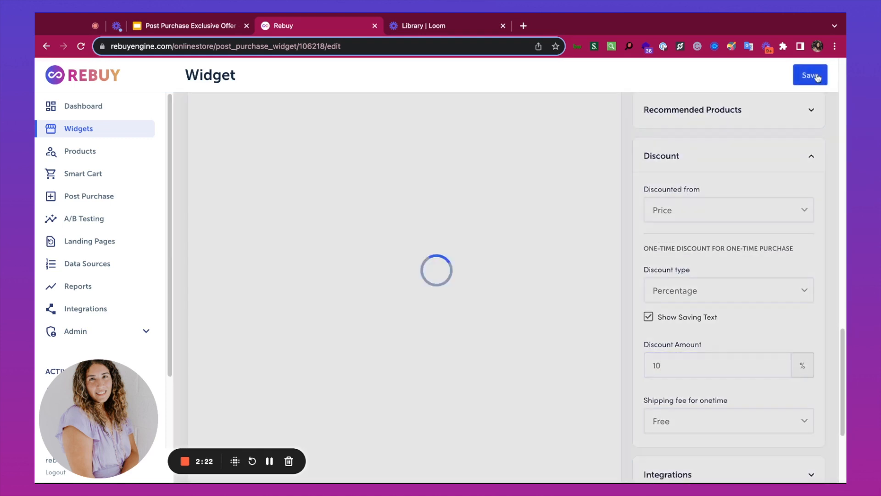
click(809, 74)
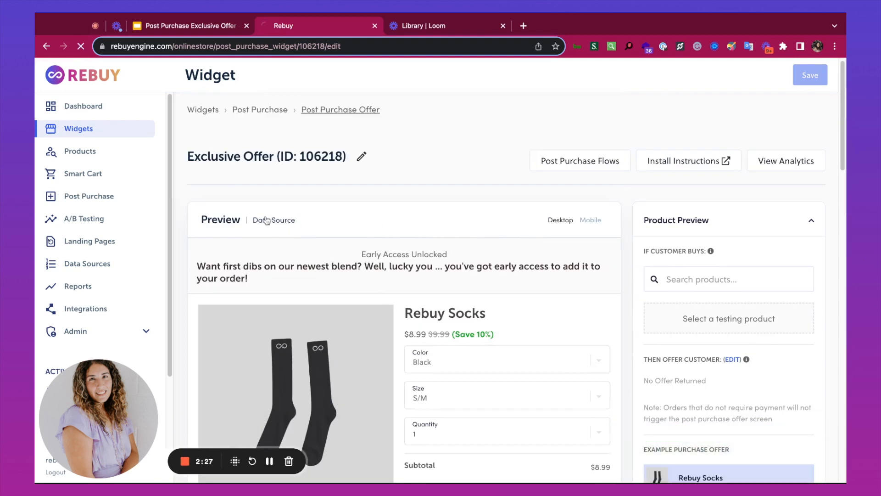
Make the data source rule return the Bold Brew product instead of AI recommendations, and save.
click(277, 219)
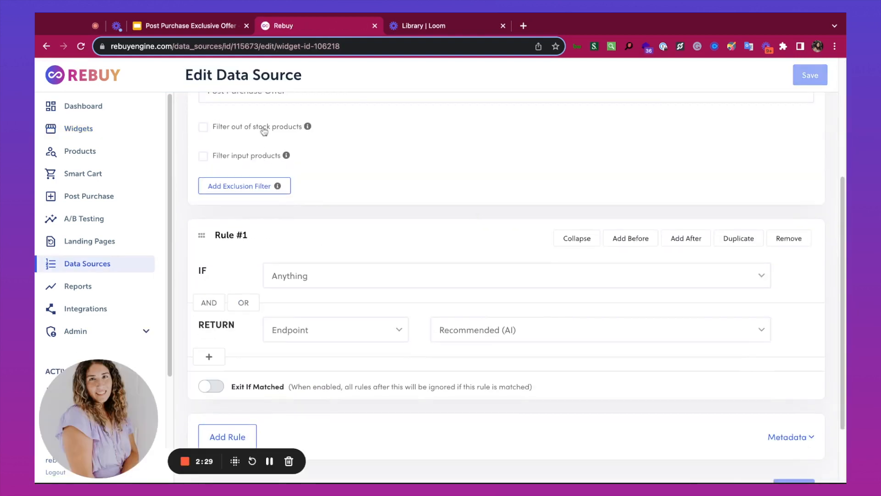
scroll(down, 3)
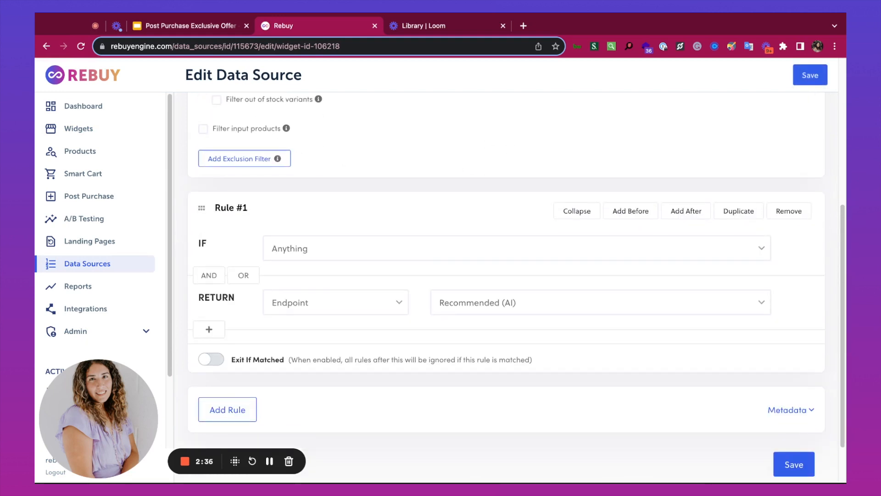
mouse_move(520, 170)
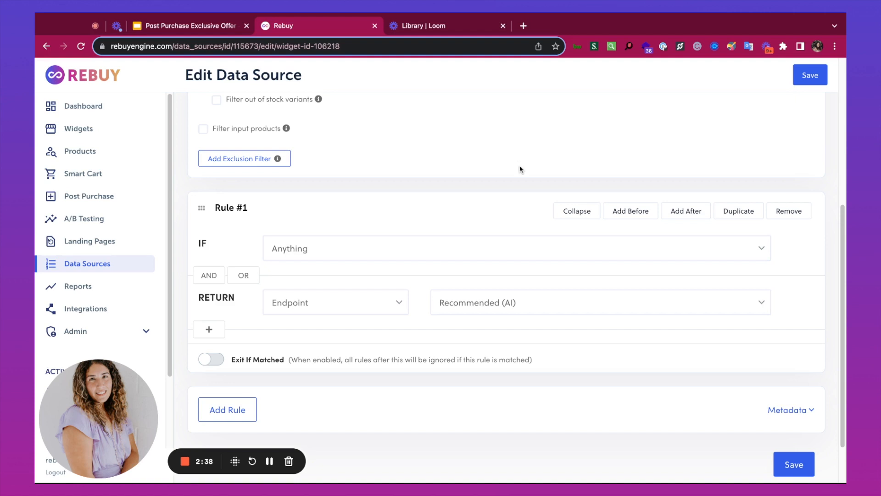
mouse_move(355, 250)
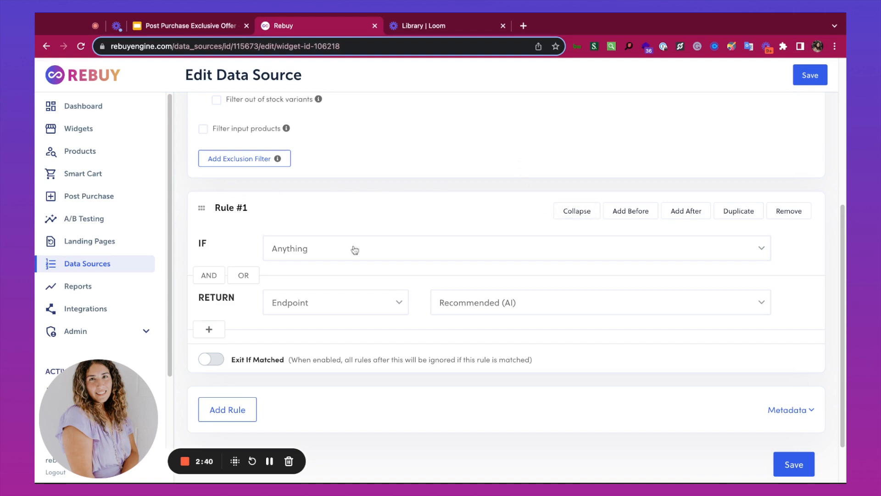
click(335, 302)
text(b)
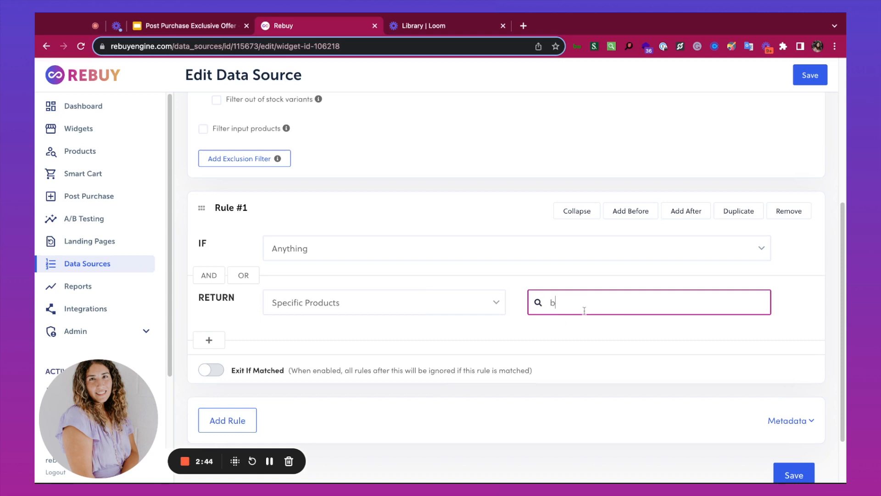
text(old brew)
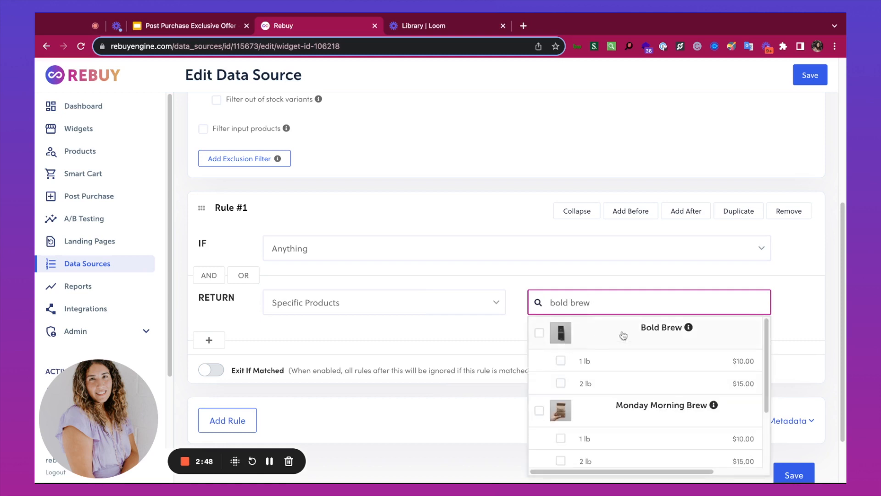
click(538, 332)
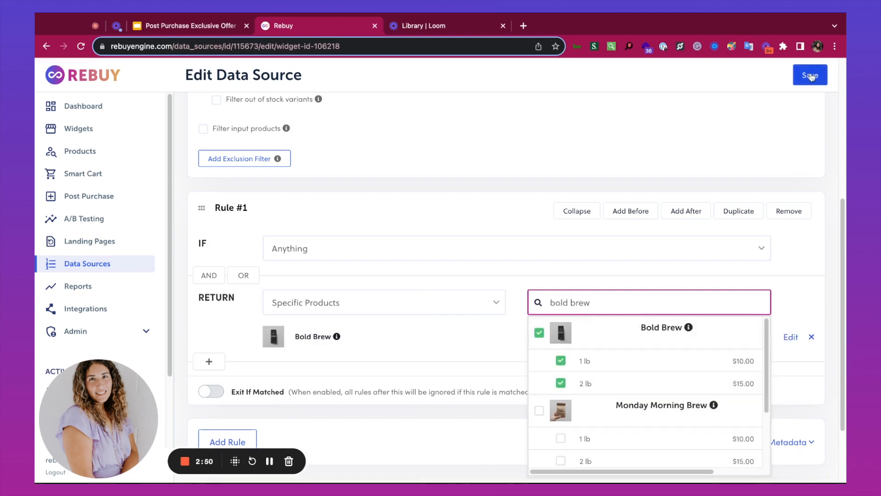
click(809, 74)
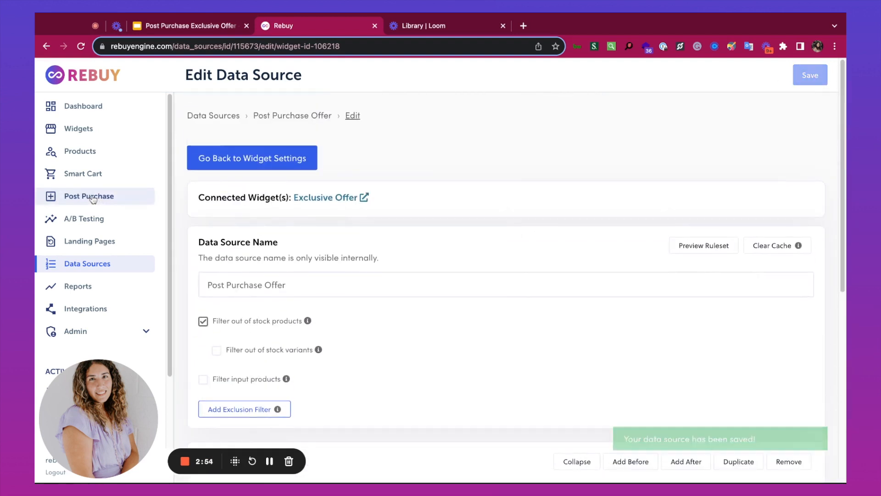
Create a new post-purchase flow named Exclusive Offer from the Post Purchase page.
click(90, 195)
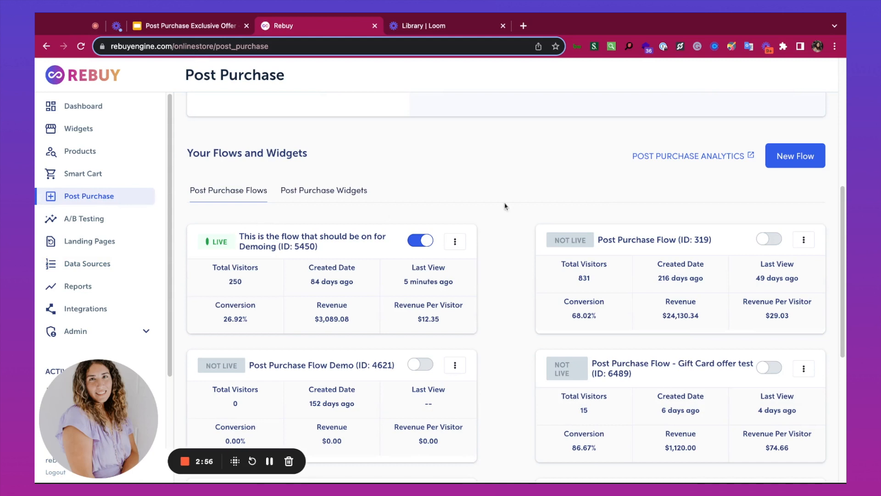
mouse_move(795, 156)
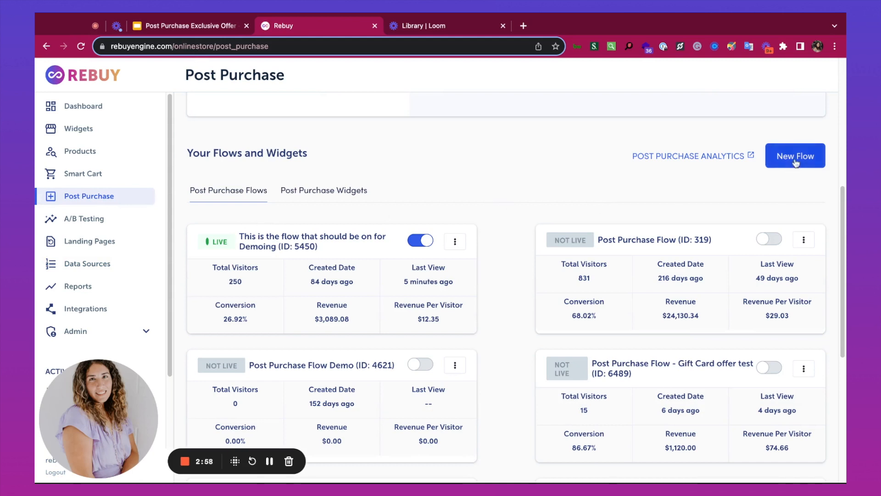
click(795, 156)
text(Exclusive Offer)
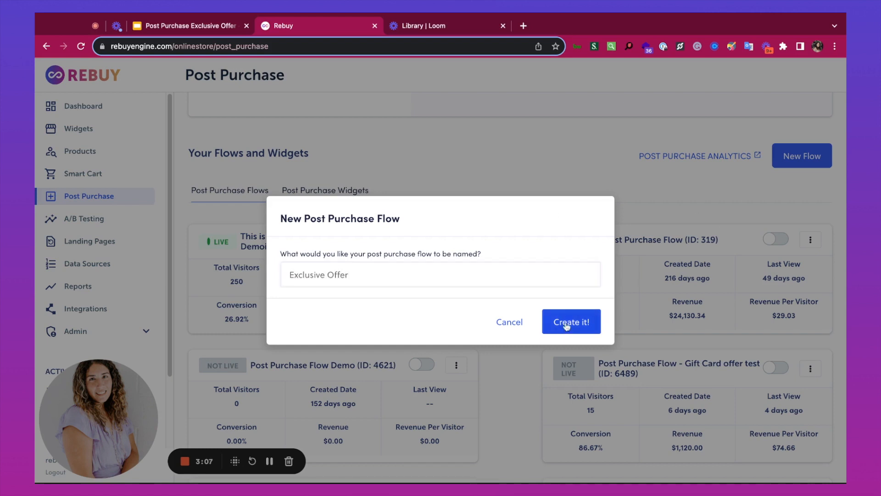
click(571, 321)
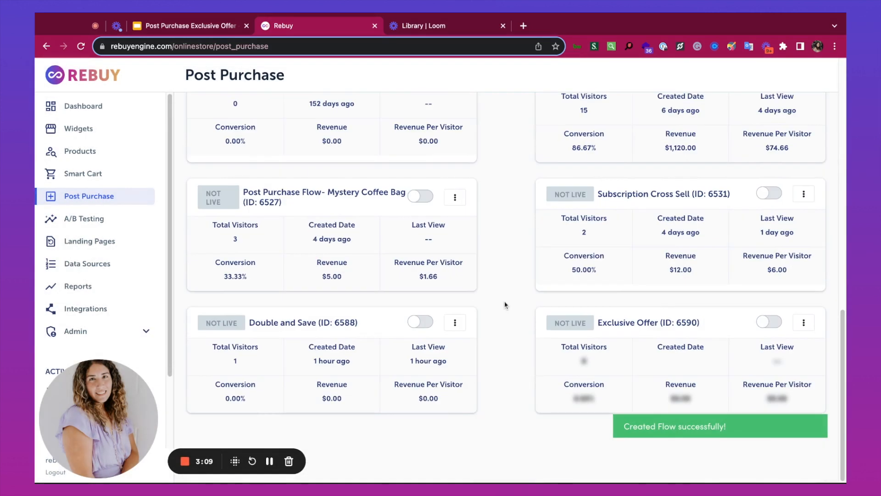
click(804, 323)
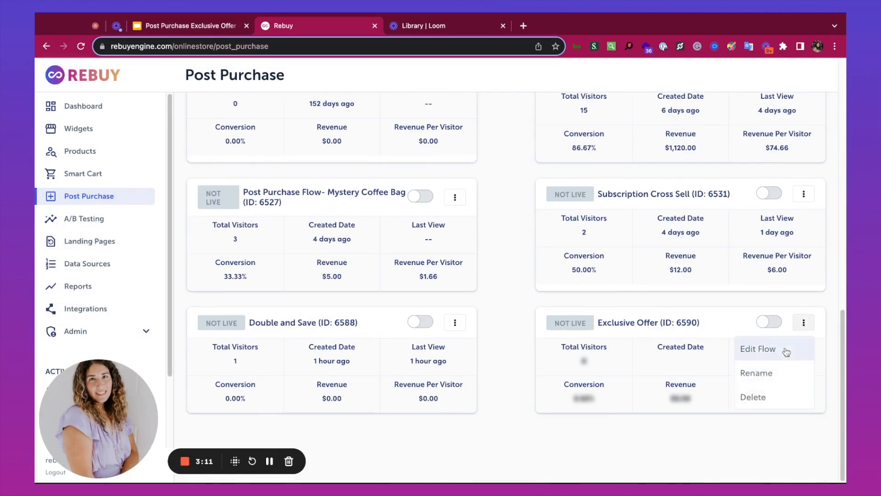
Set the flow's initial offer to the Exclusive Offer widget (106218) and save.
click(758, 349)
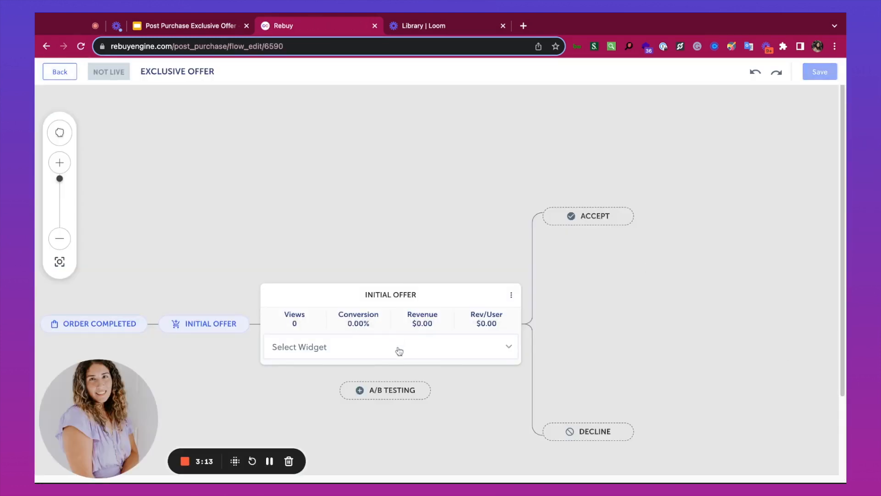
click(390, 346)
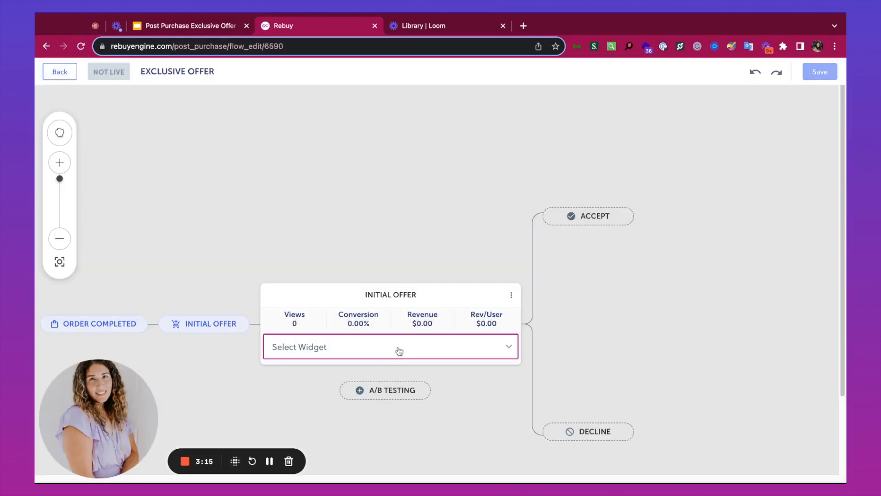
click(390, 346)
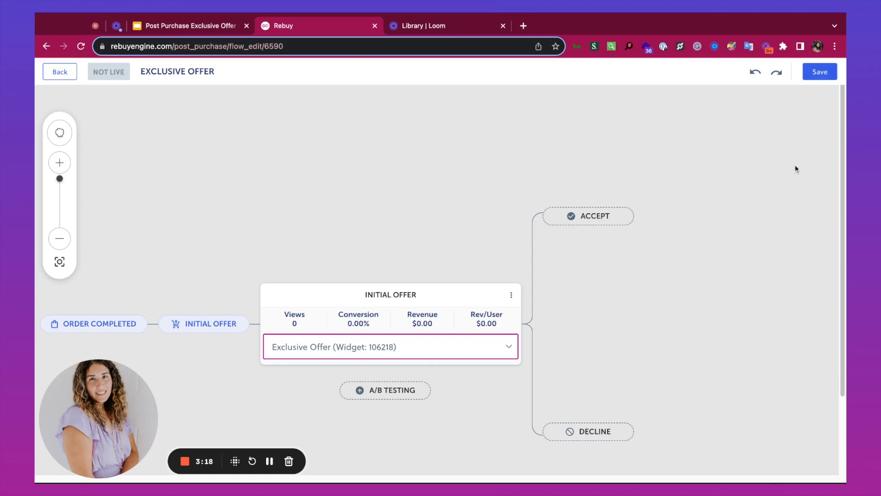
click(819, 71)
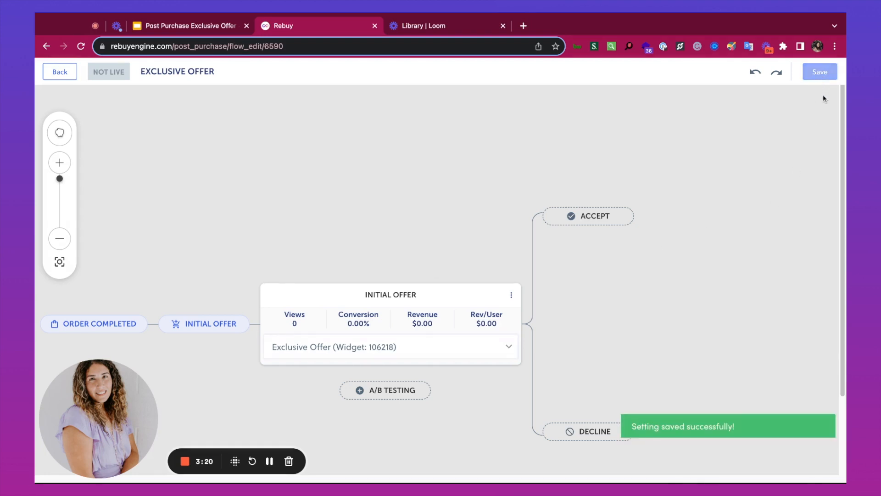
click(60, 72)
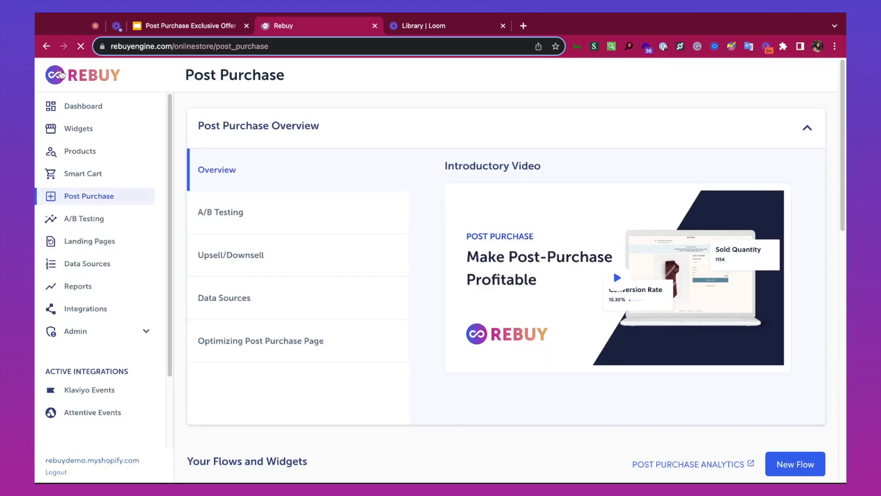
Switch the Exclusive Offer flow live and go to the store checkout.
scroll(down, 3)
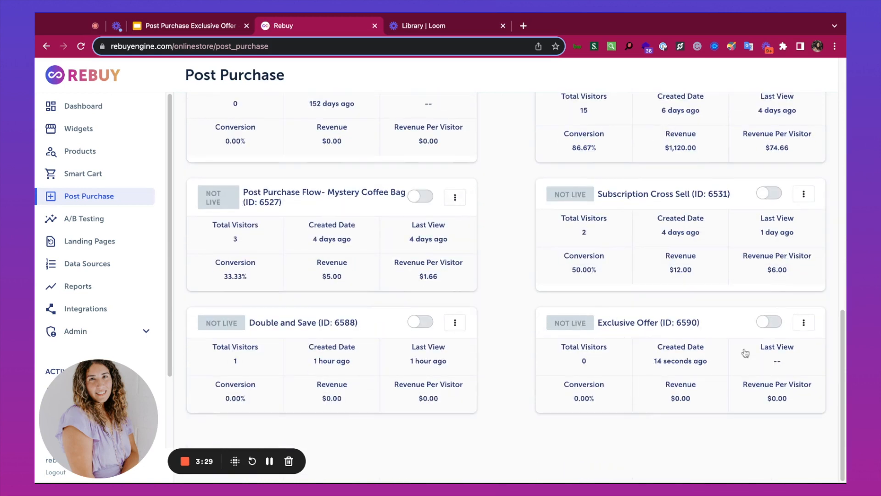
click(769, 322)
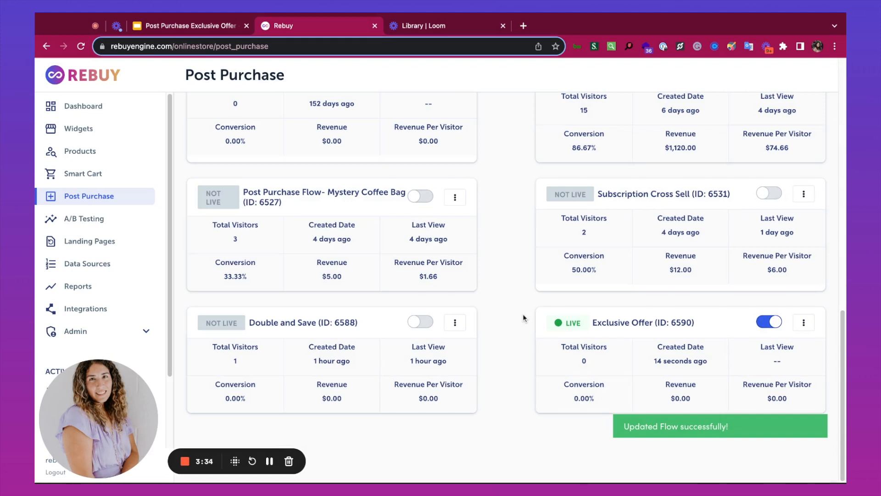
click(573, 26)
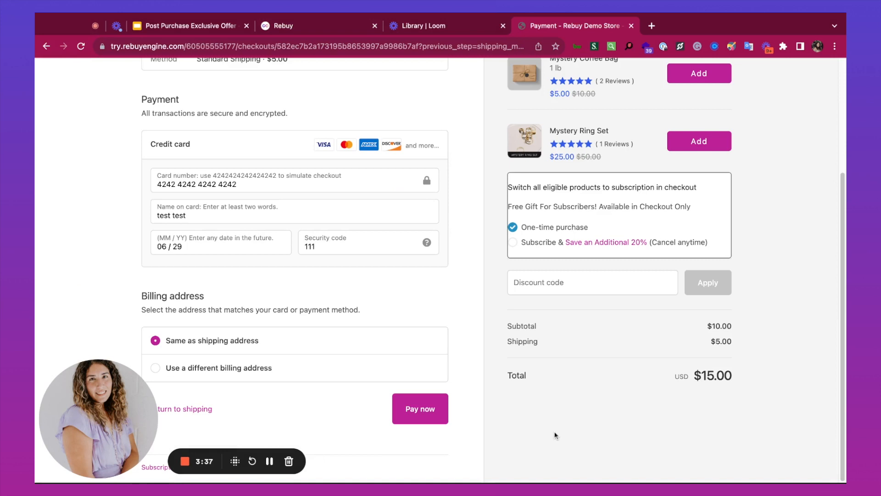
mouse_move(461, 432)
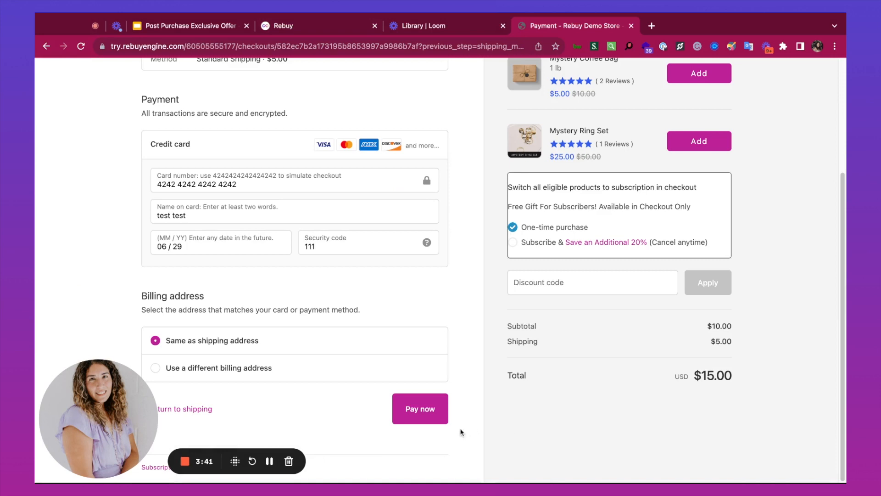
Pay for the test order with the filled-in test card.
click(420, 409)
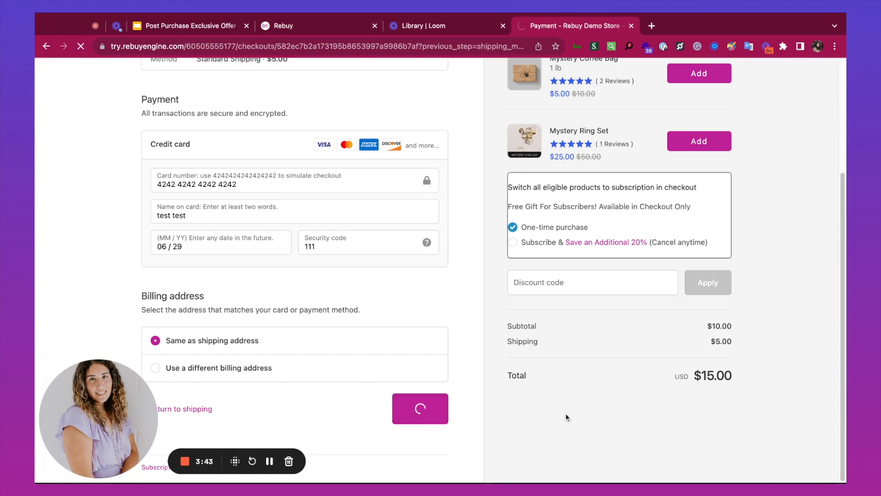
click(420, 408)
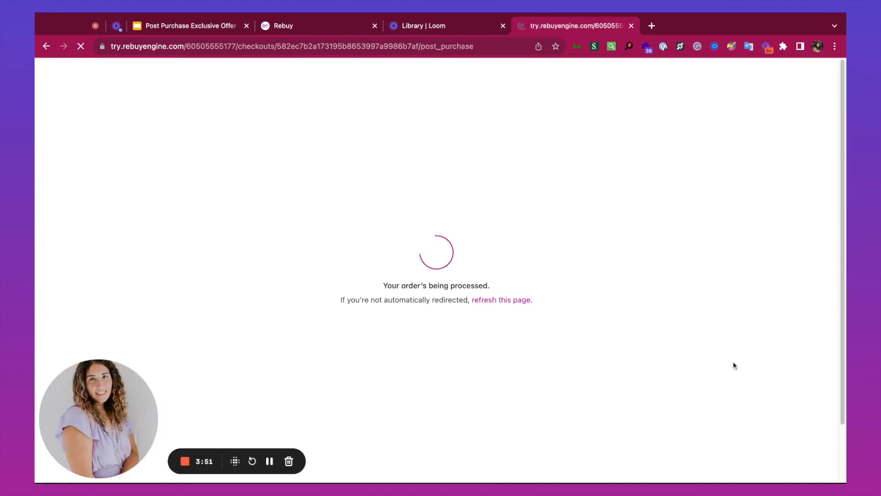